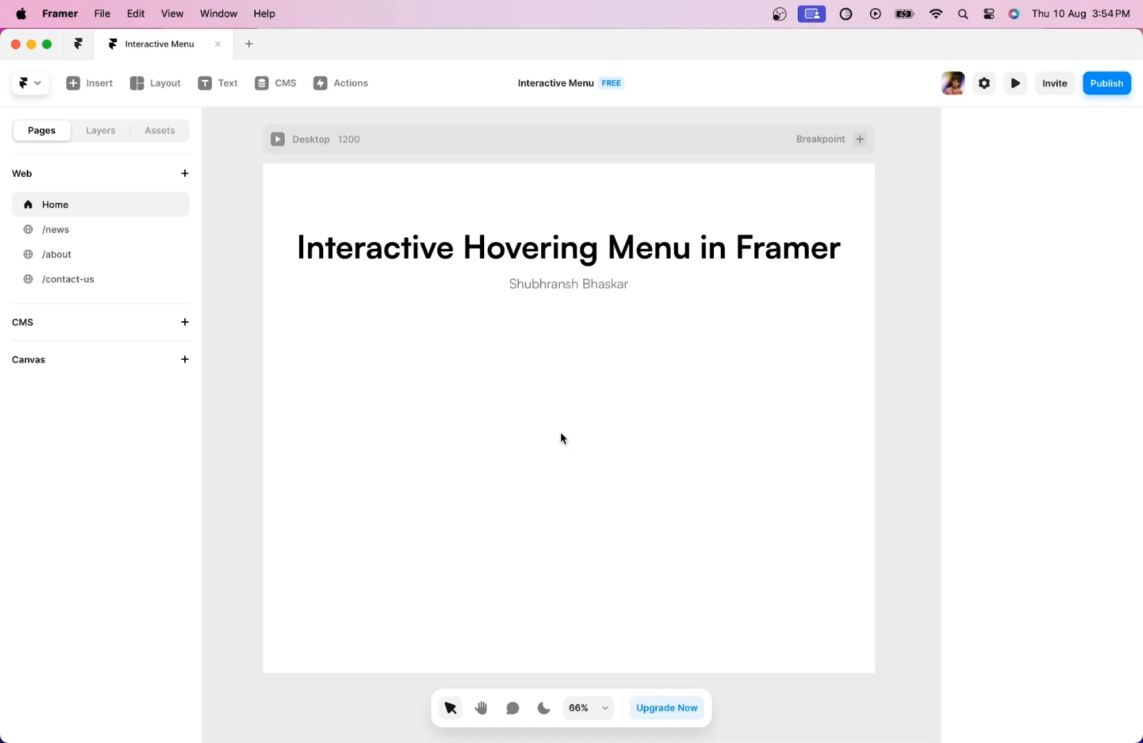
Step: Add a 'Menu' text layer and wrap it in a horizontal Columns stack
click(217, 82)
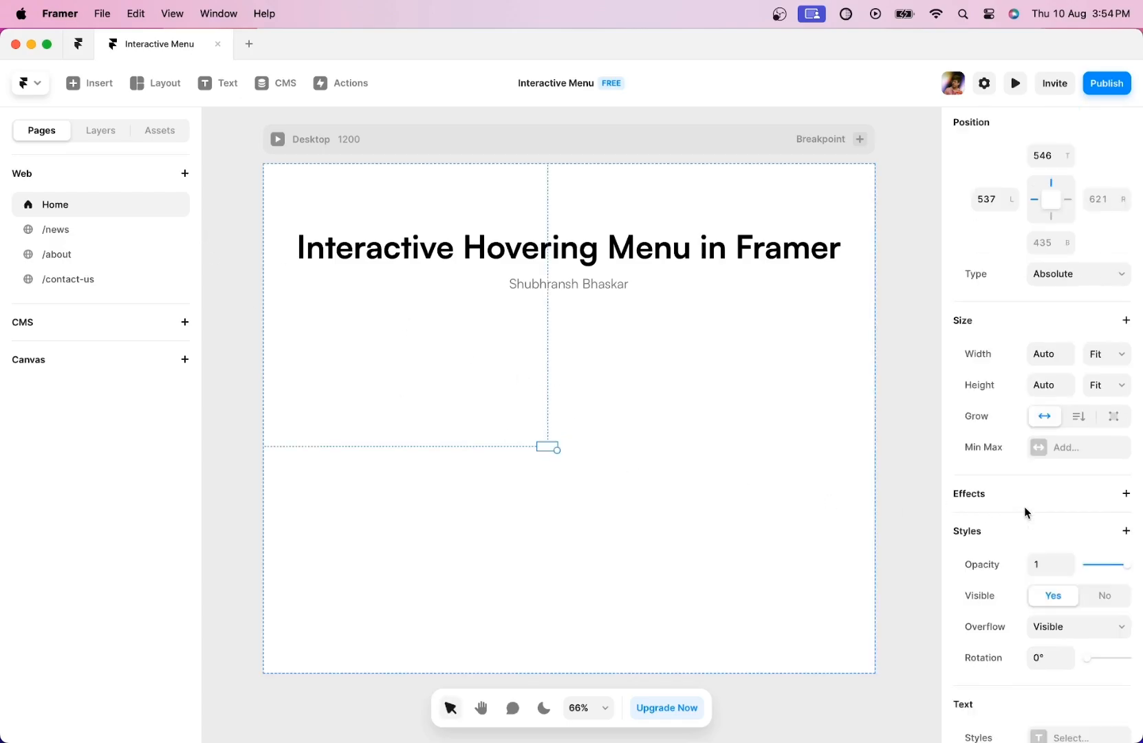
click(1037, 638)
text(Menu)
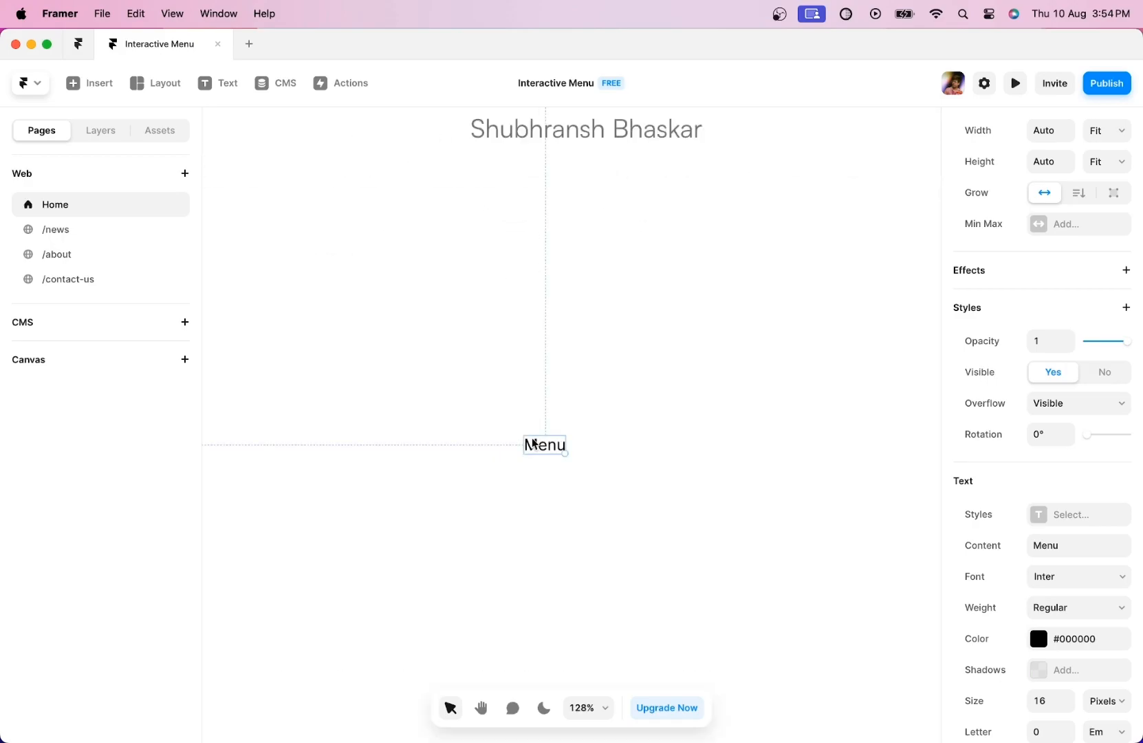
right_click(544, 446)
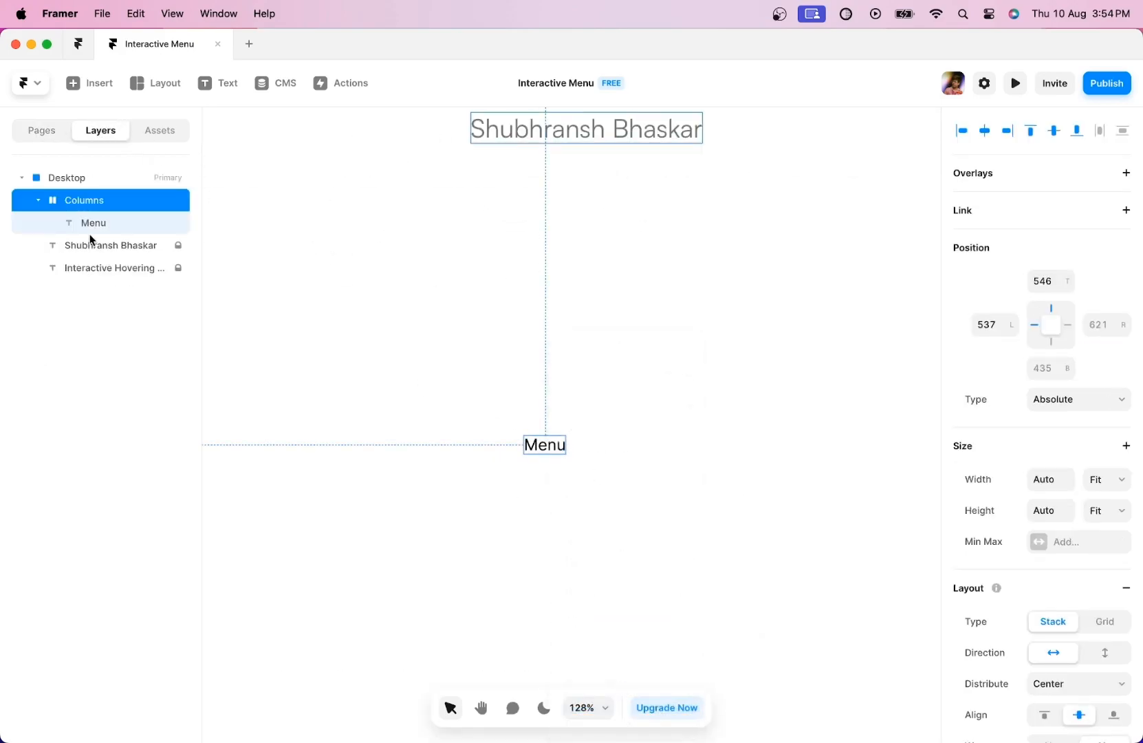
Step: Style the stack as a pill: padding 16/24/16/24, white fill, full radius and solid border
scroll(down, 3)
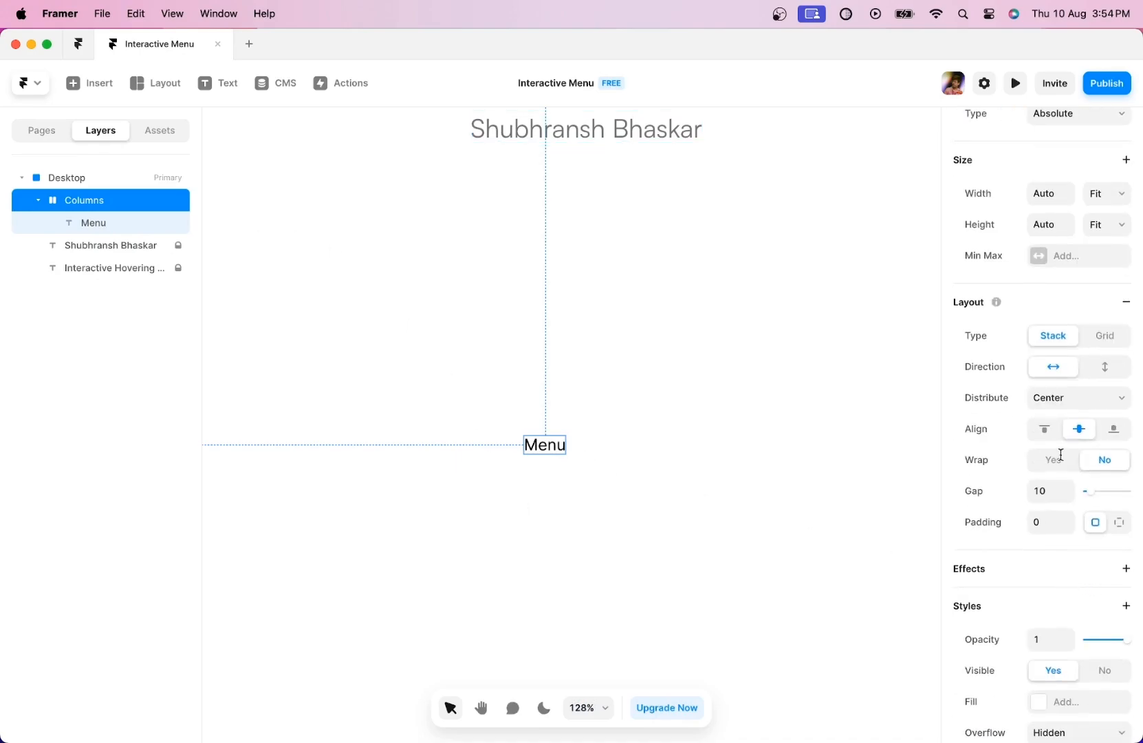
scroll(down, 3)
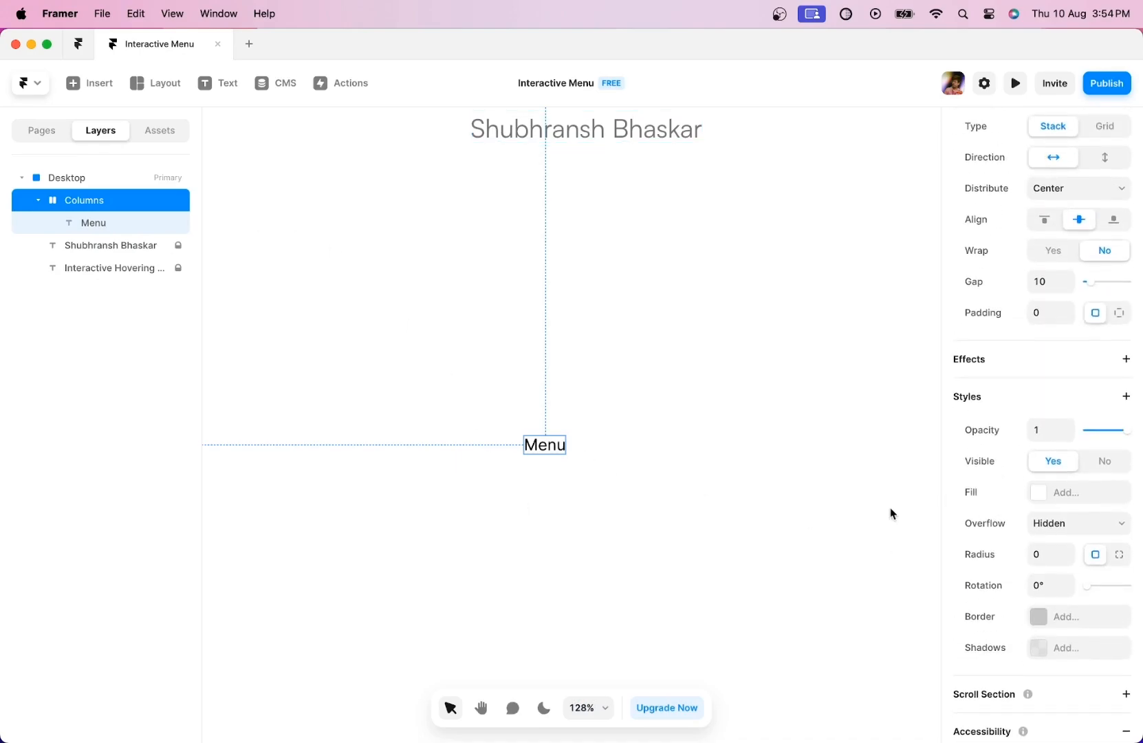
click(1120, 313)
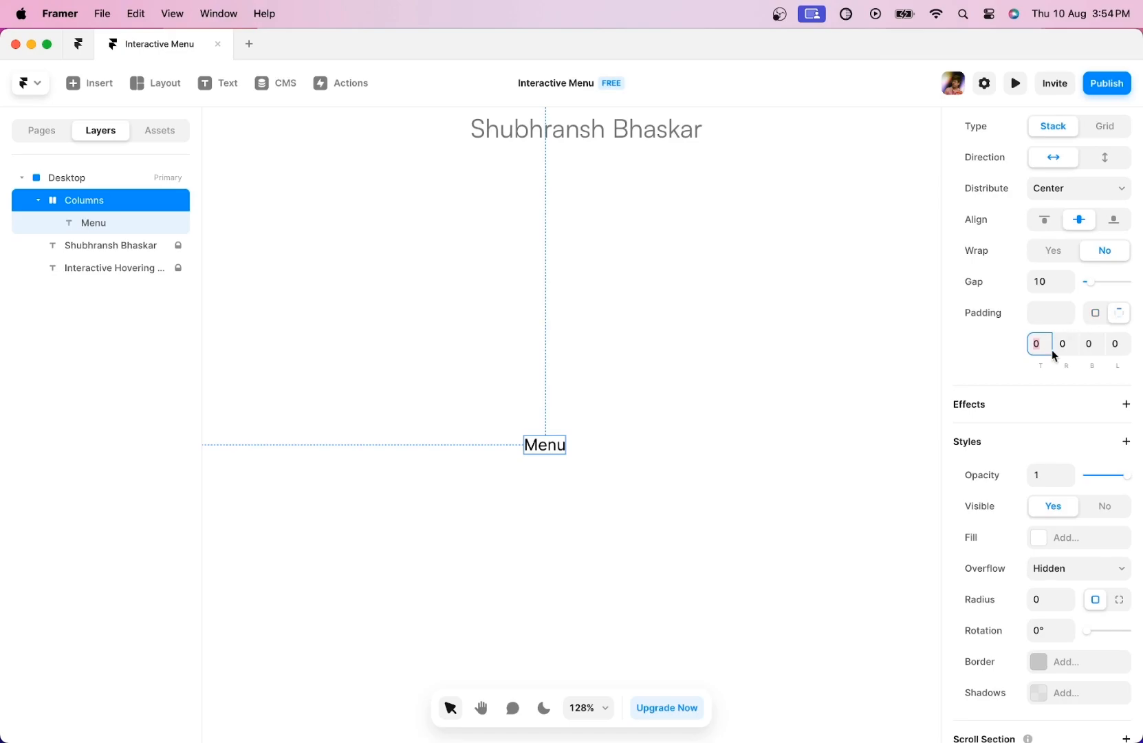
text(16)
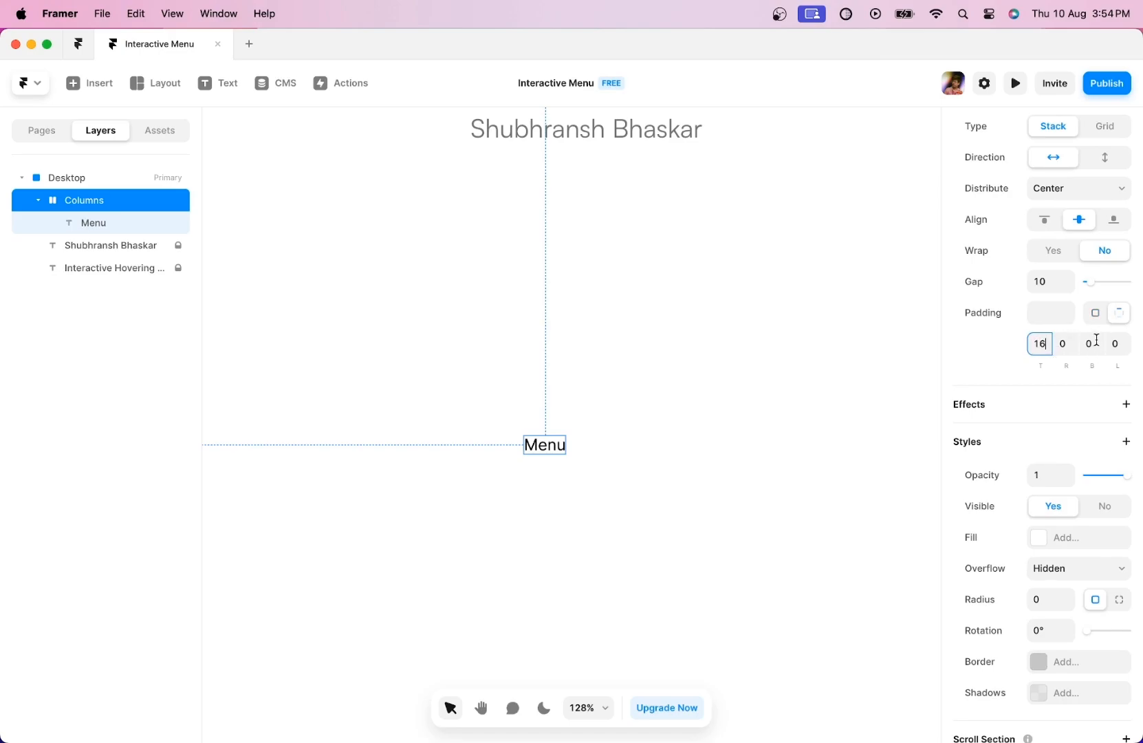
text(24)
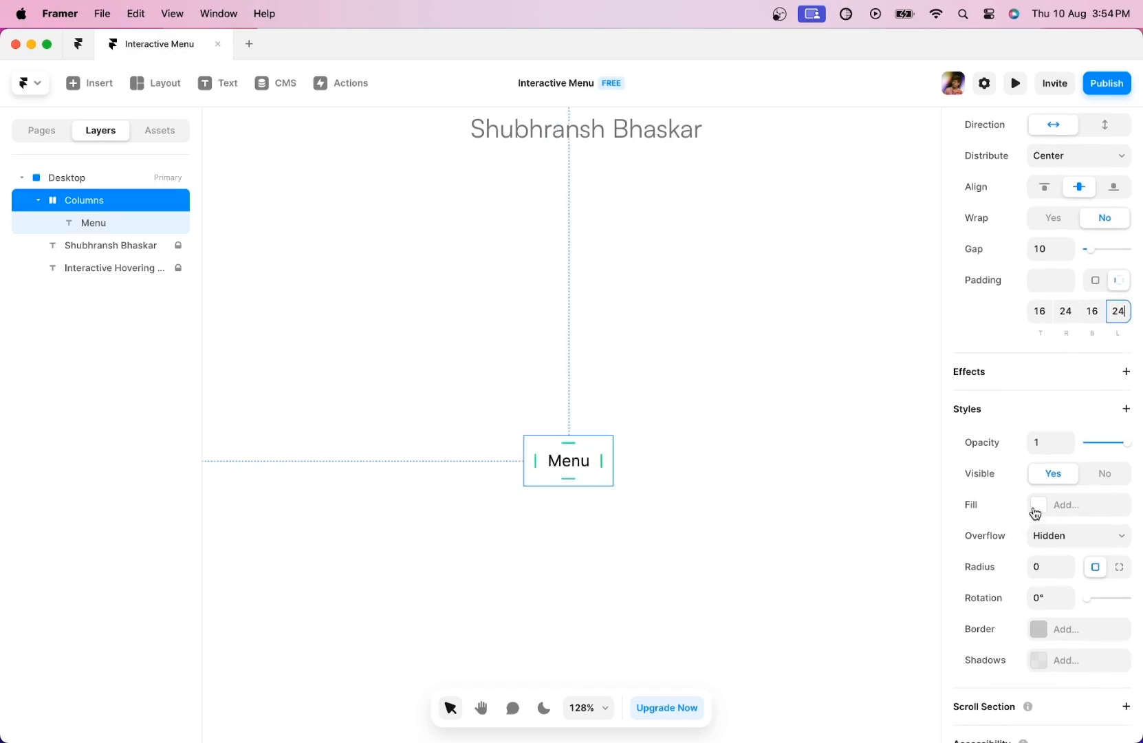
click(1037, 505)
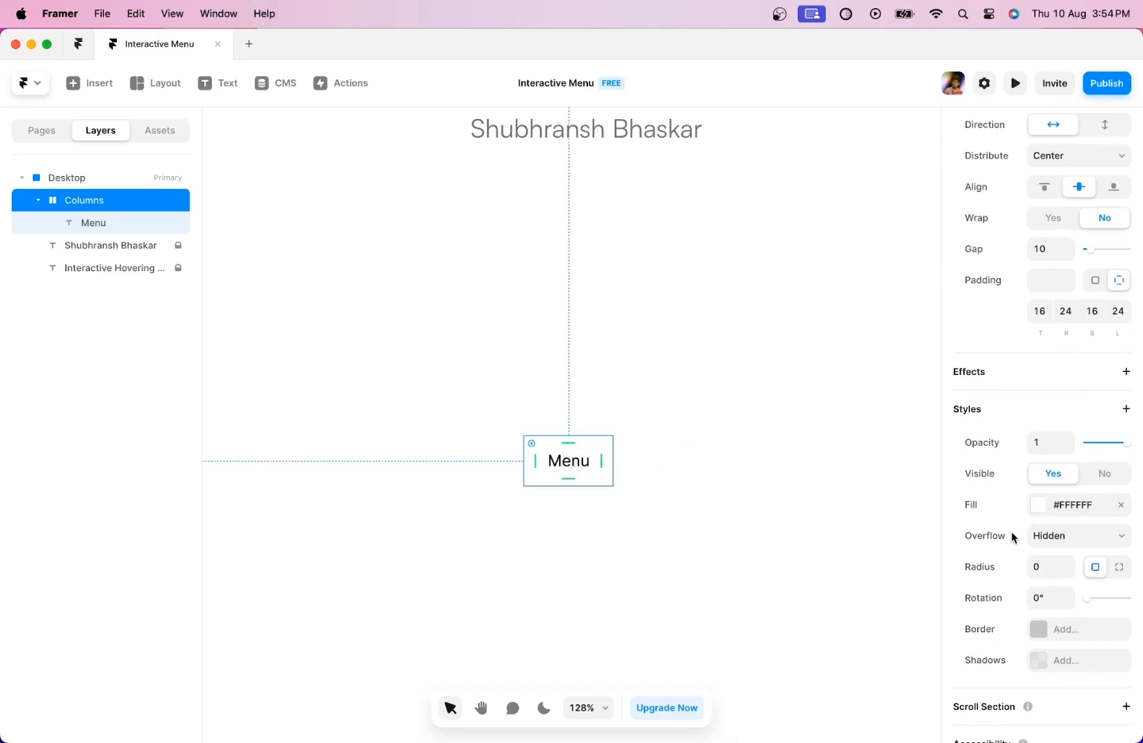
click(1065, 628)
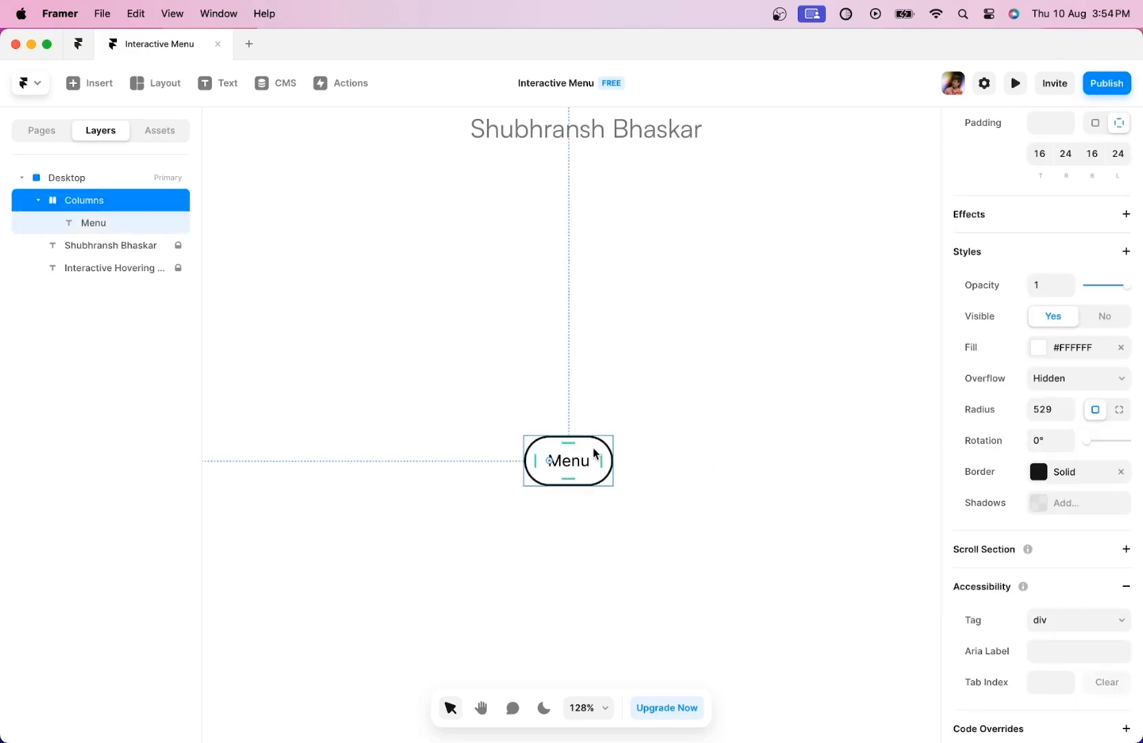
Step: Turn the pill stack into a component named 'Interactive Menu'
right_click(569, 459)
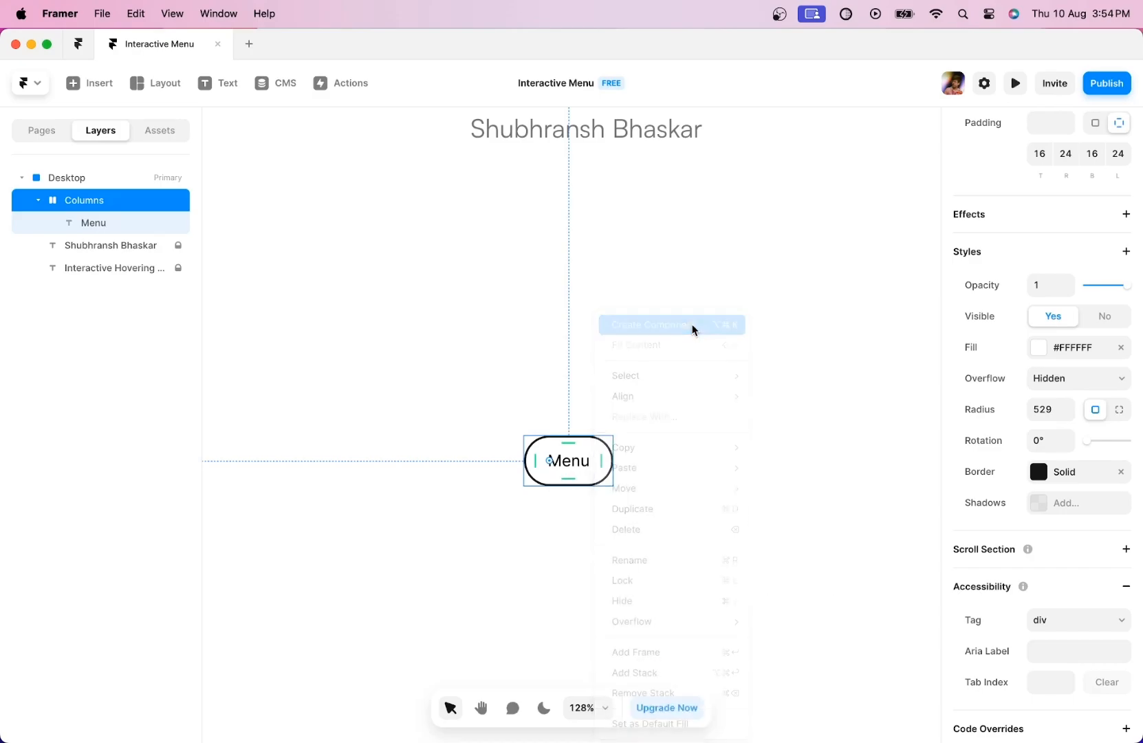
click(651, 324)
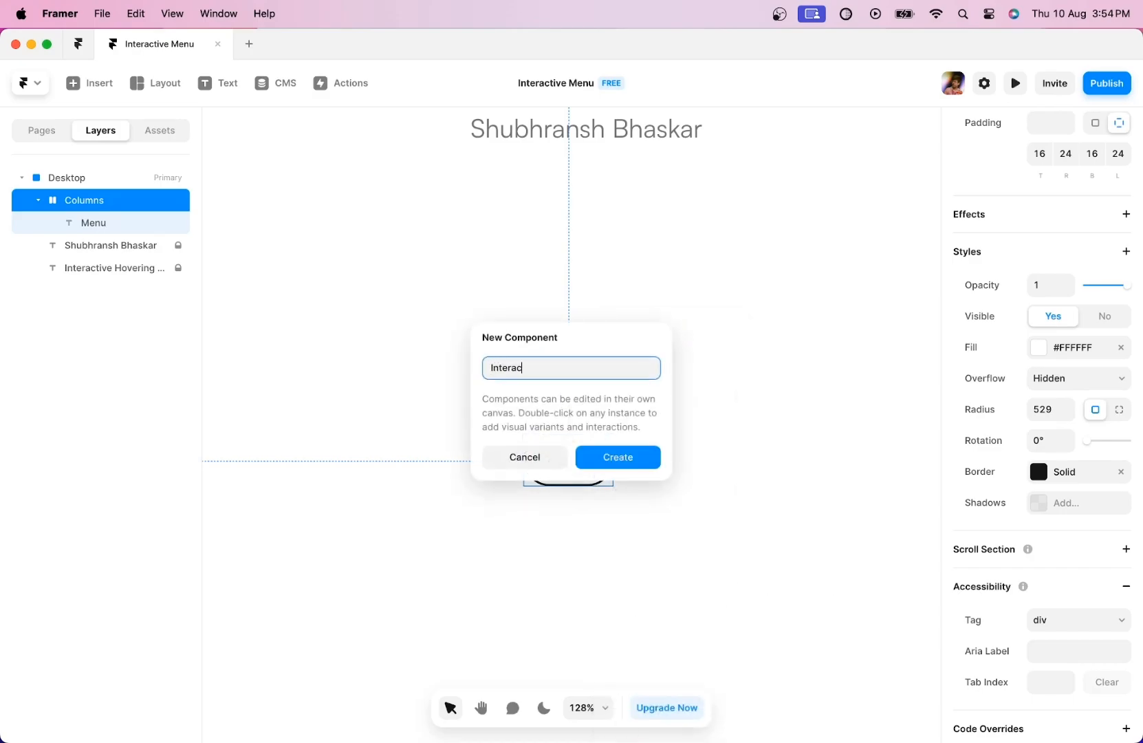
click(616, 457)
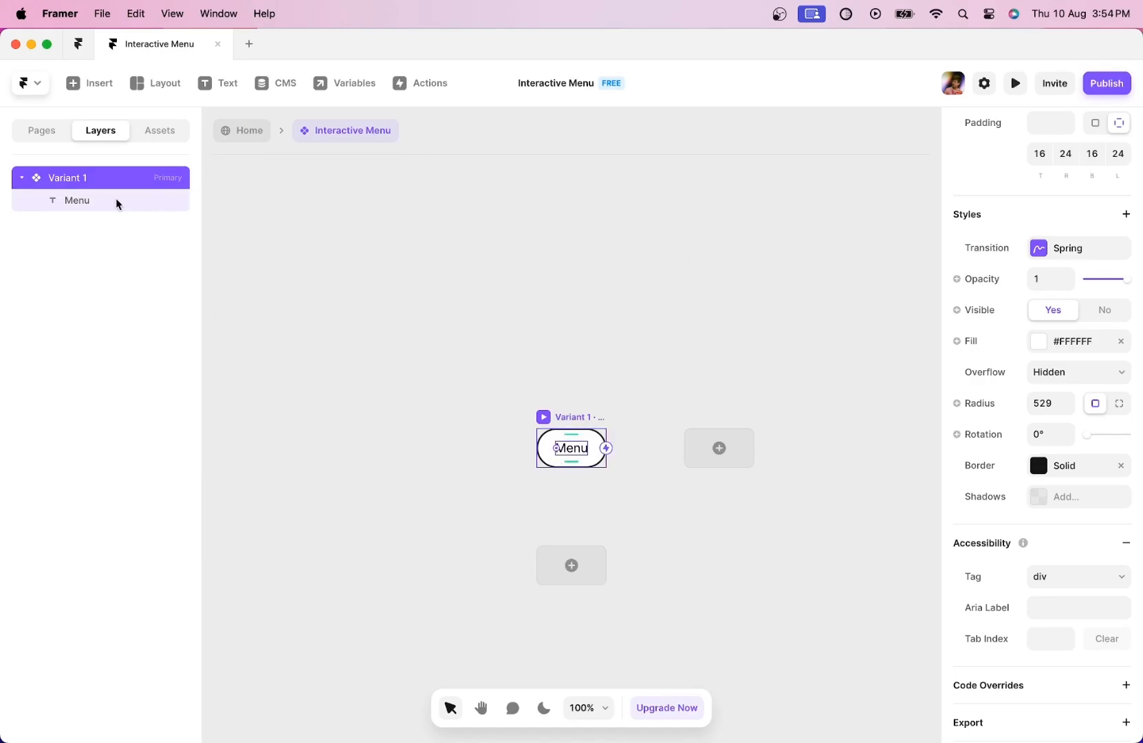
Step: Set the component frame's width to Fill Container
click(75, 200)
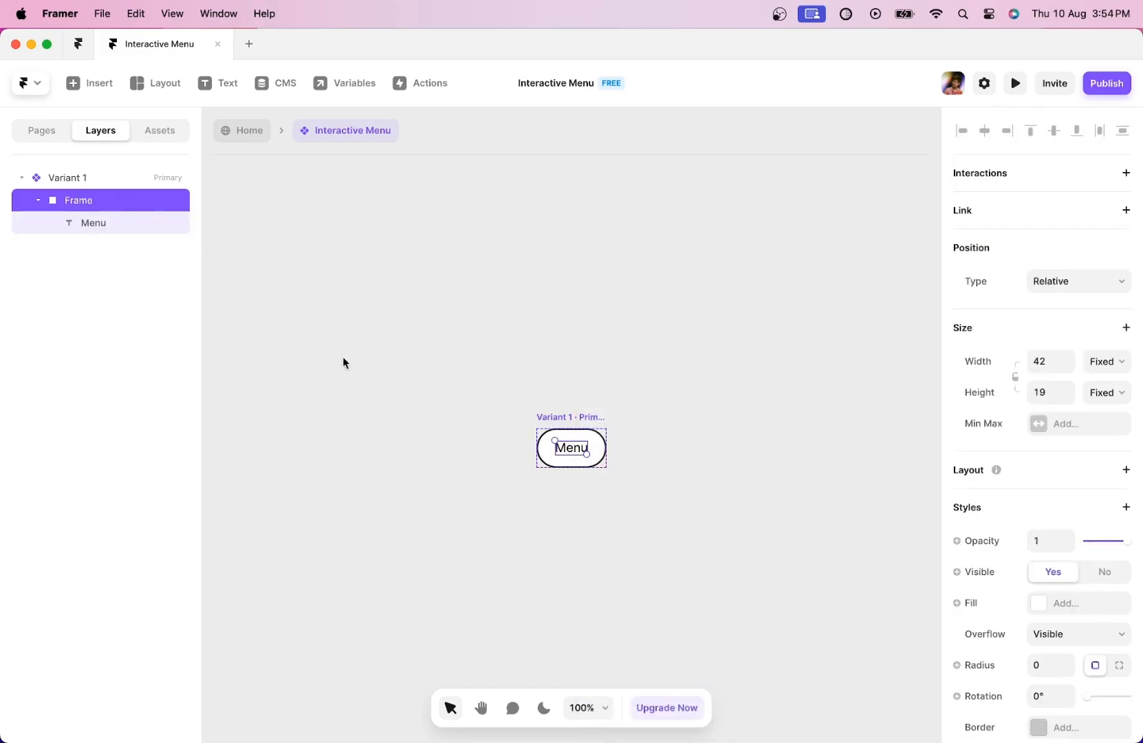
click(1104, 360)
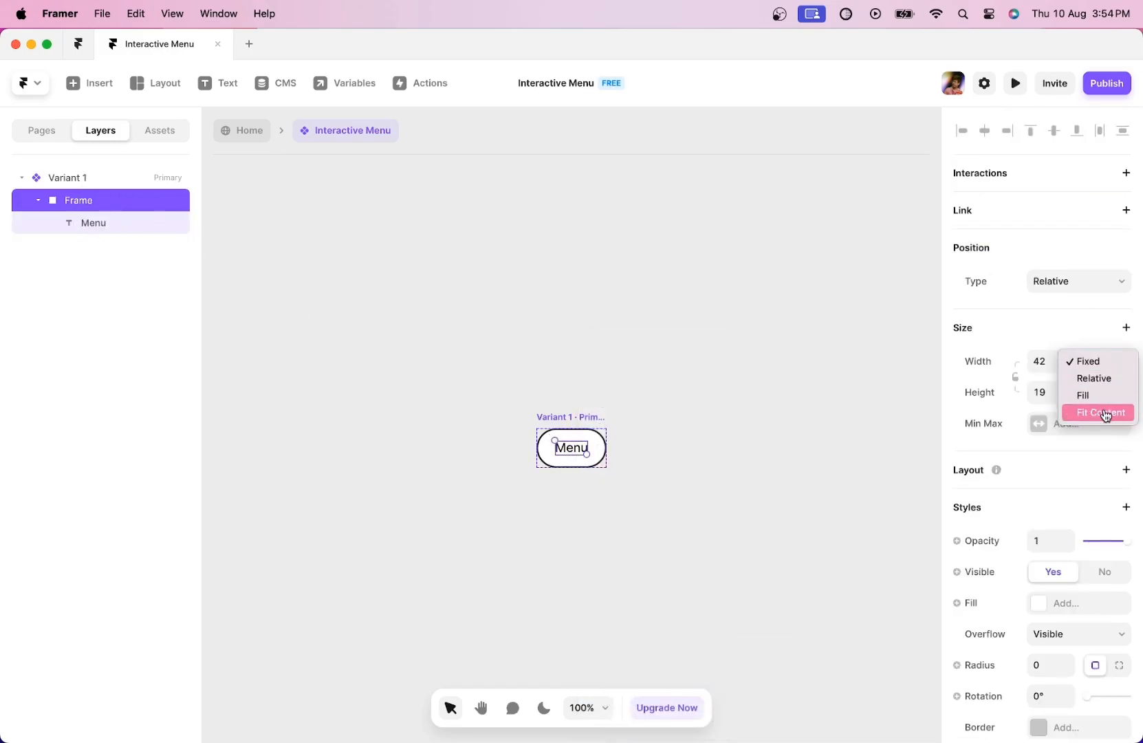
click(1098, 411)
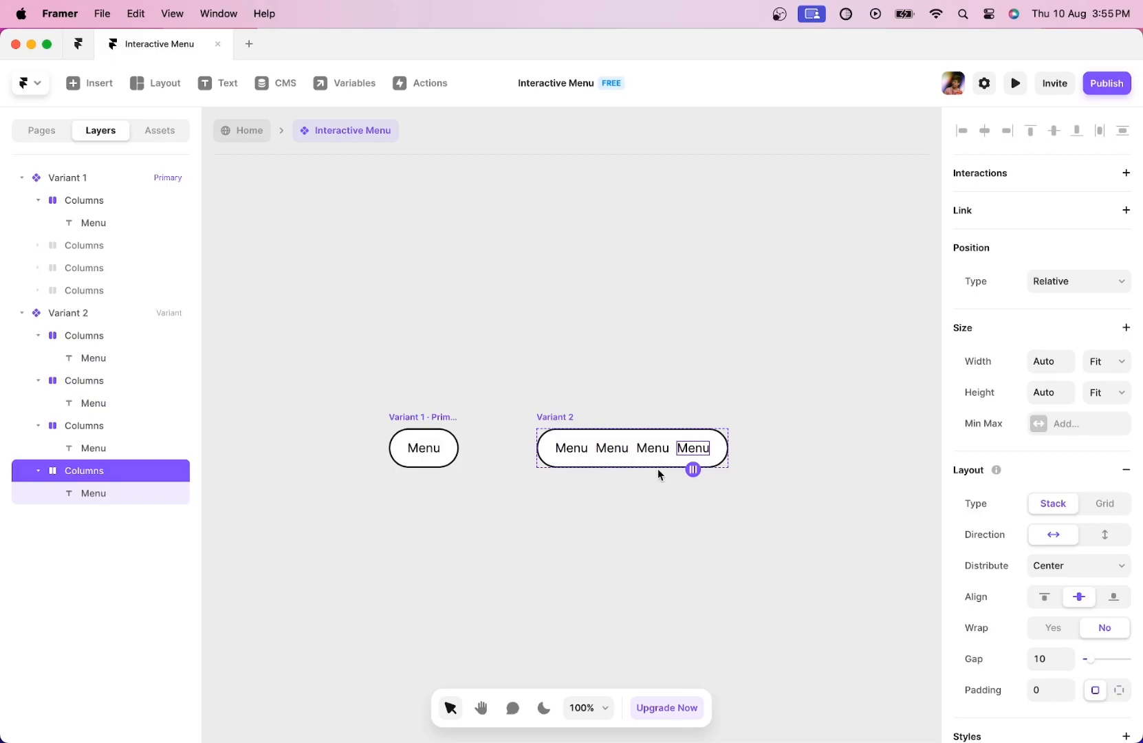
Step: Rename Variant 2's labels to Home, News, About, Contact Us and set the stack gap to 50
click(41, 131)
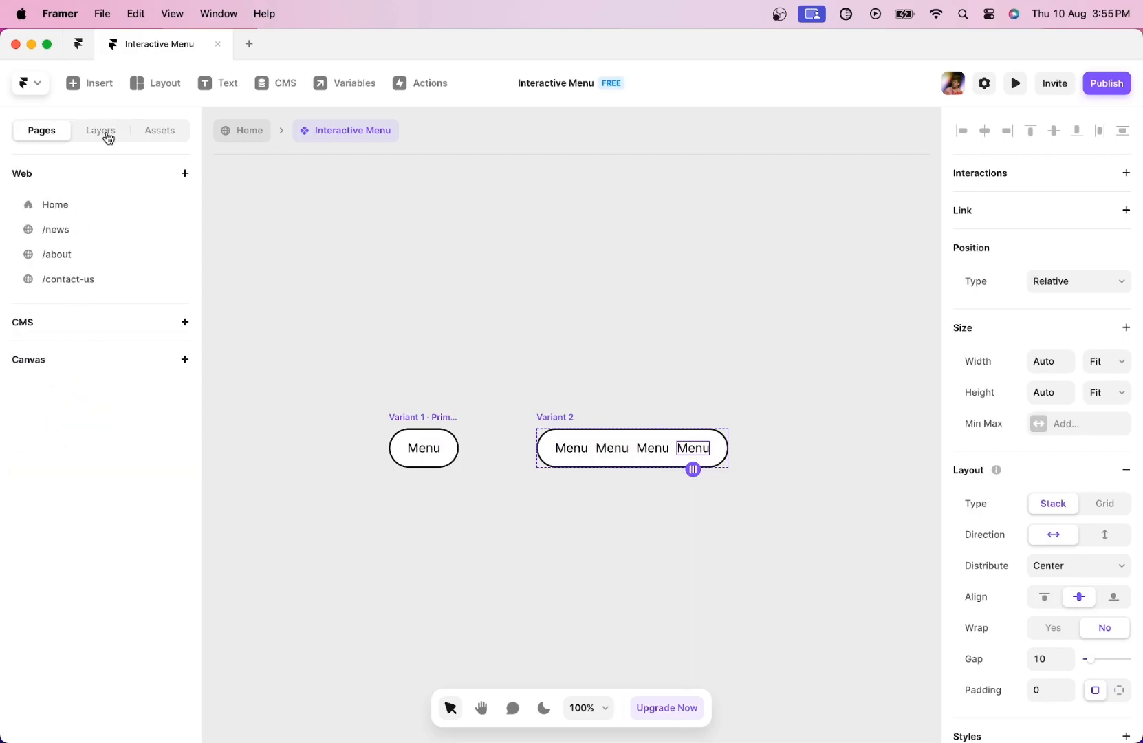
click(101, 130)
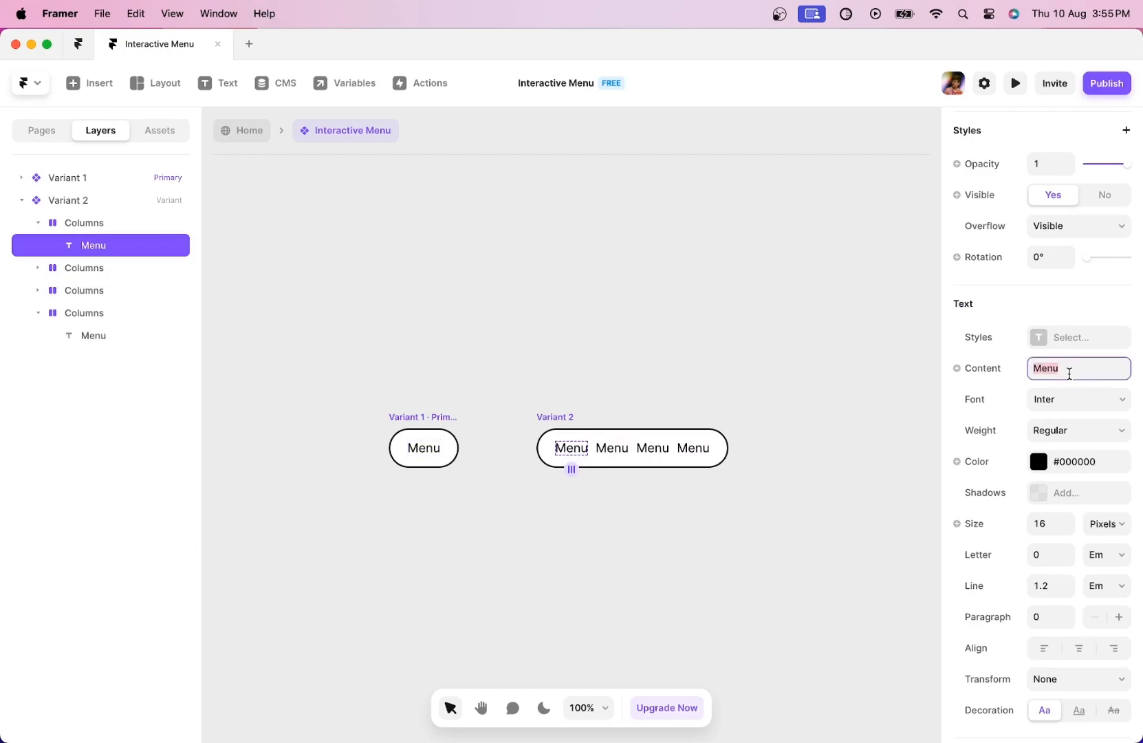
text(Home)
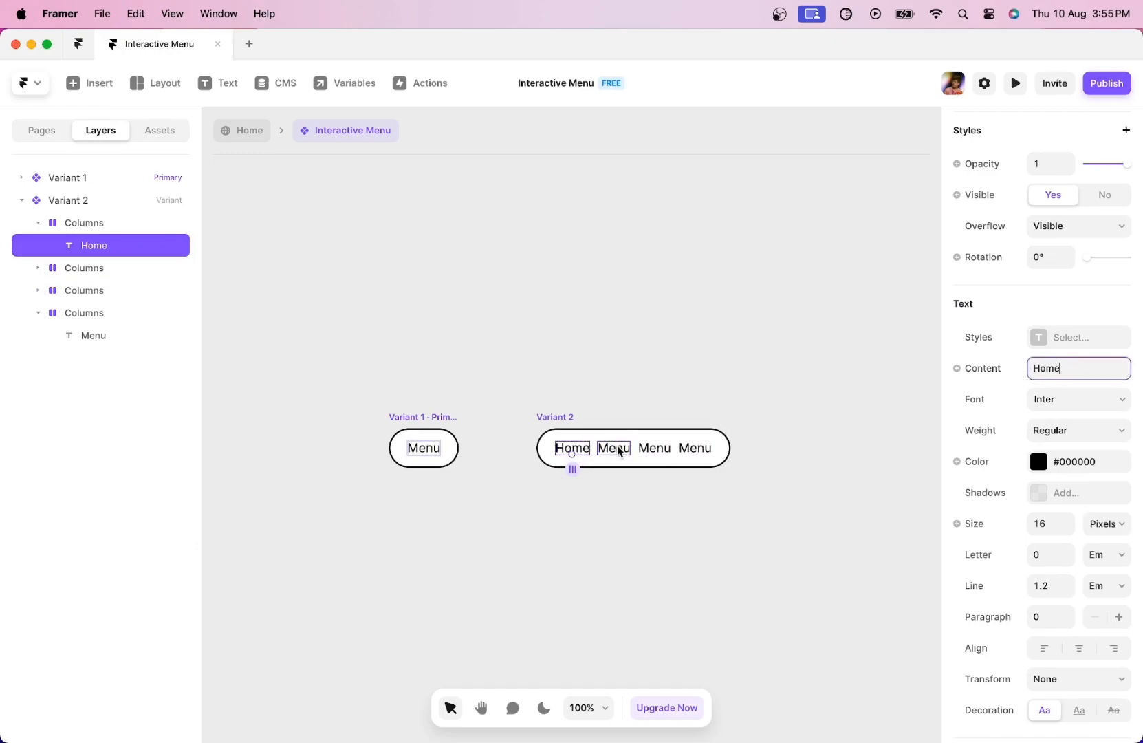
click(614, 447)
text(News)
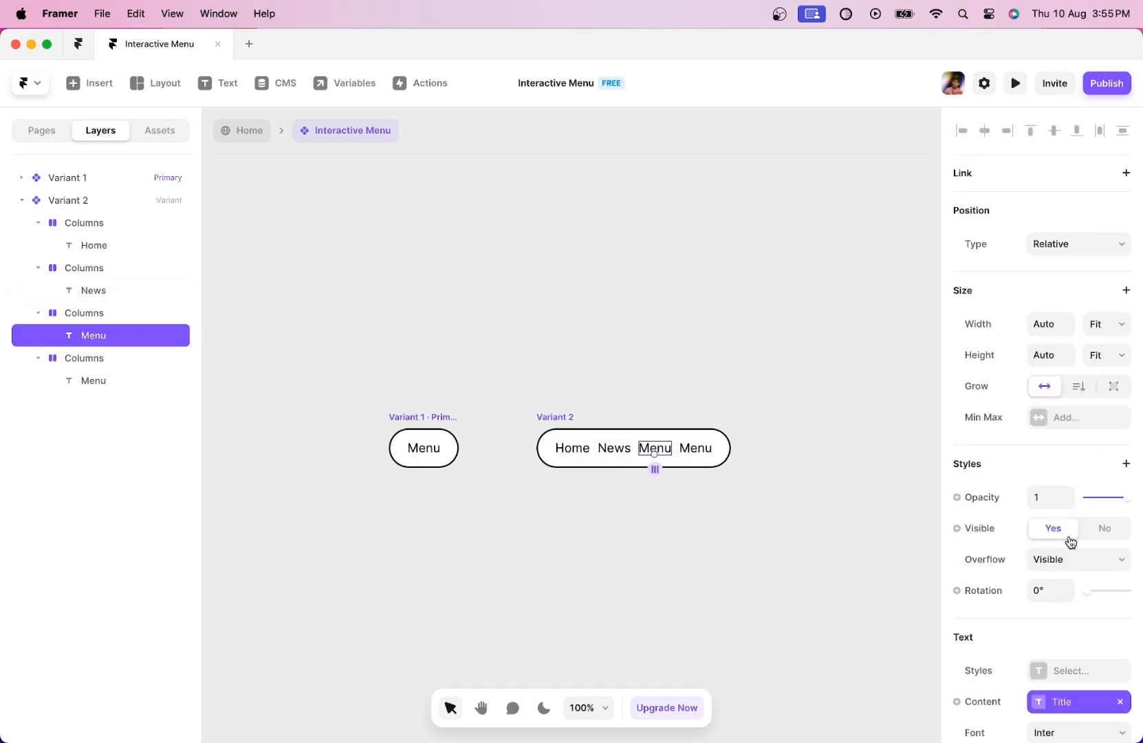
text(About)
click(695, 447)
text(Contact Us)
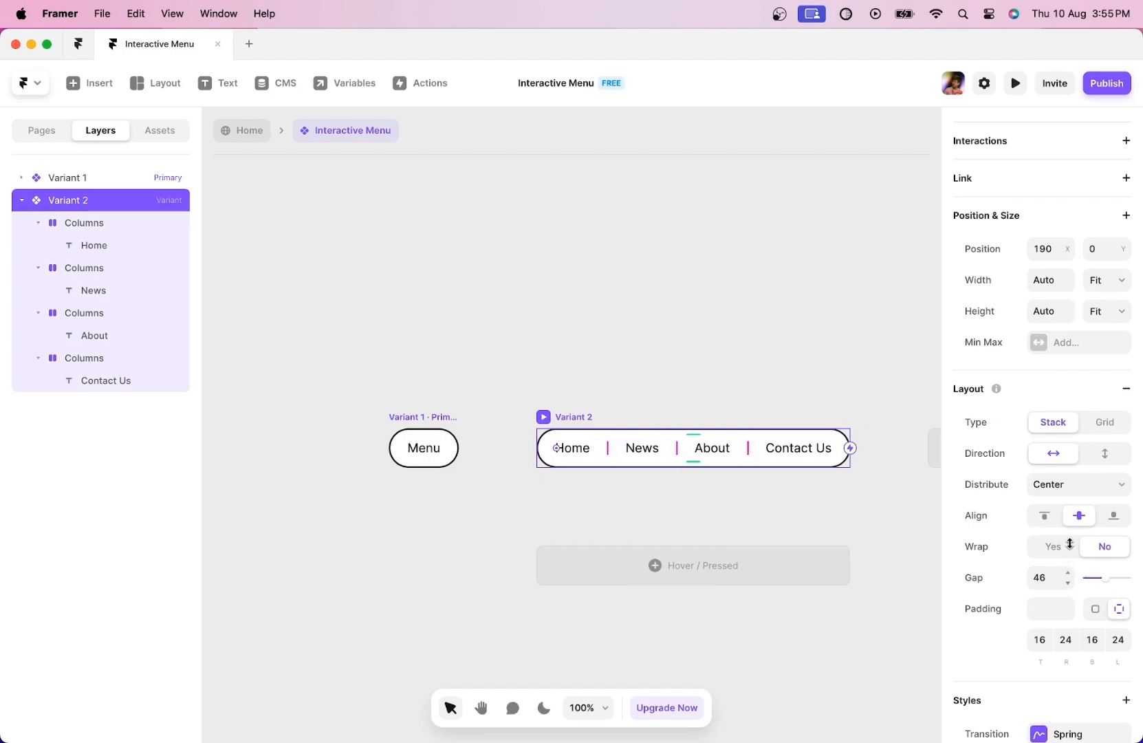
text(50)
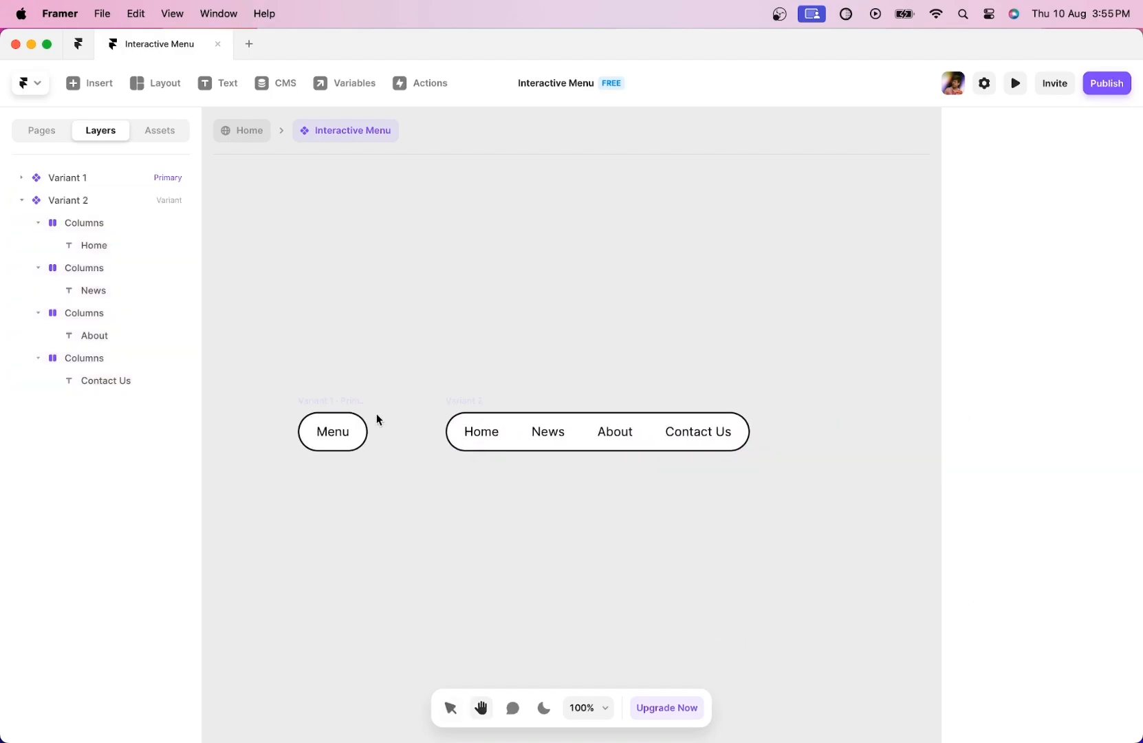
Step: Link the variants with Mouse Enter → Variant 2 and Mouse Leave → Variant 1, and add a link to About
click(331, 431)
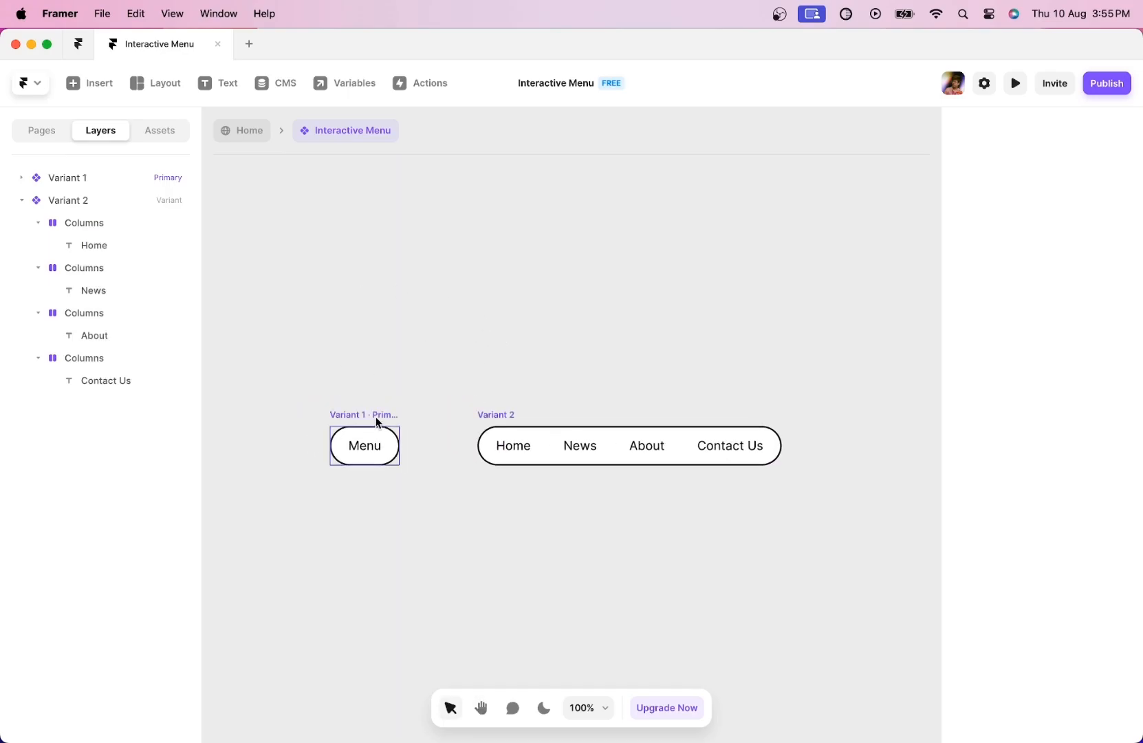
click(365, 445)
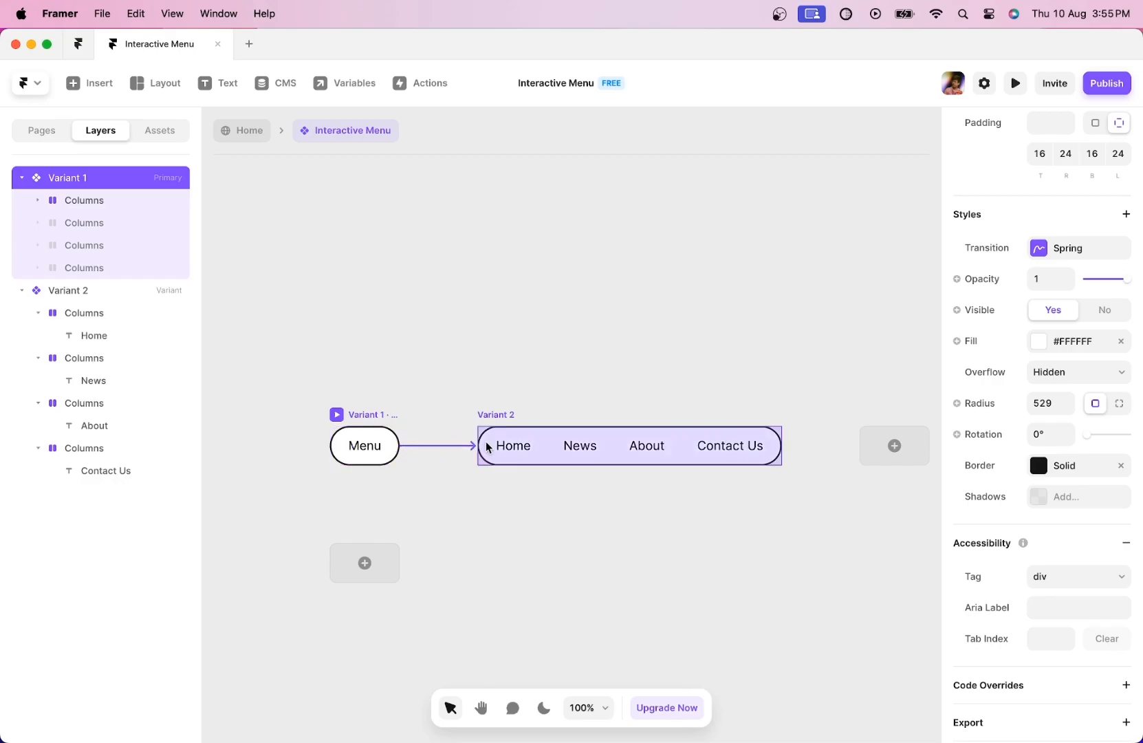
click(472, 445)
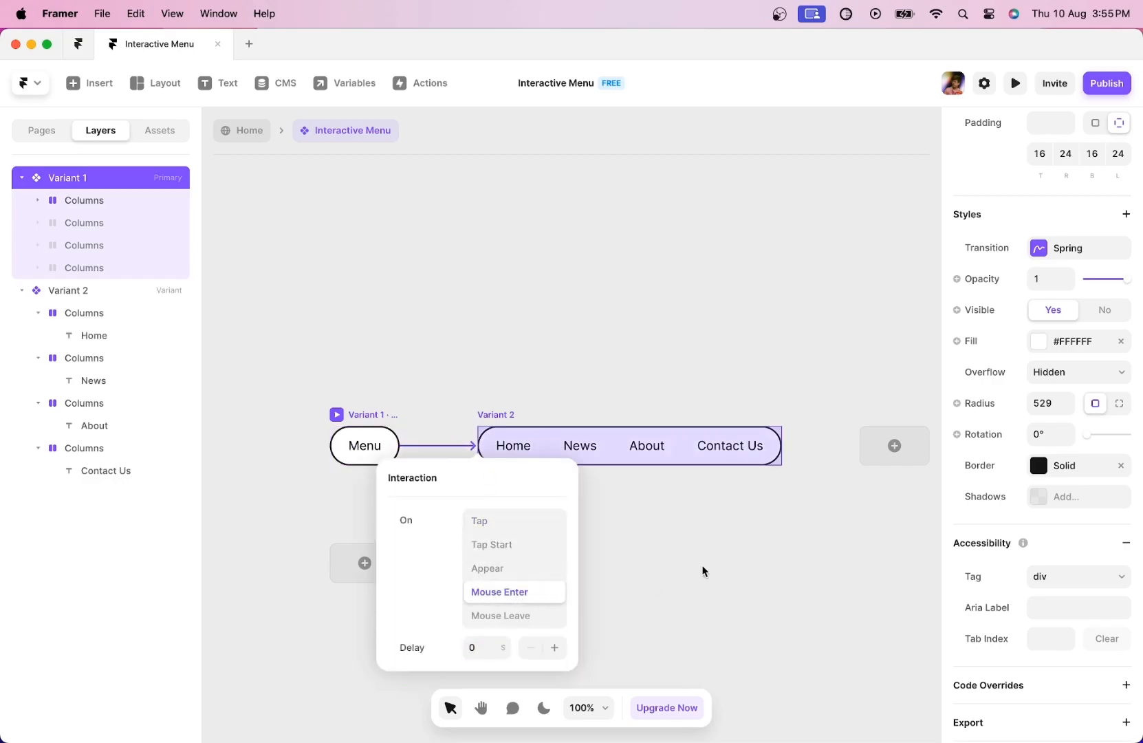
click(500, 592)
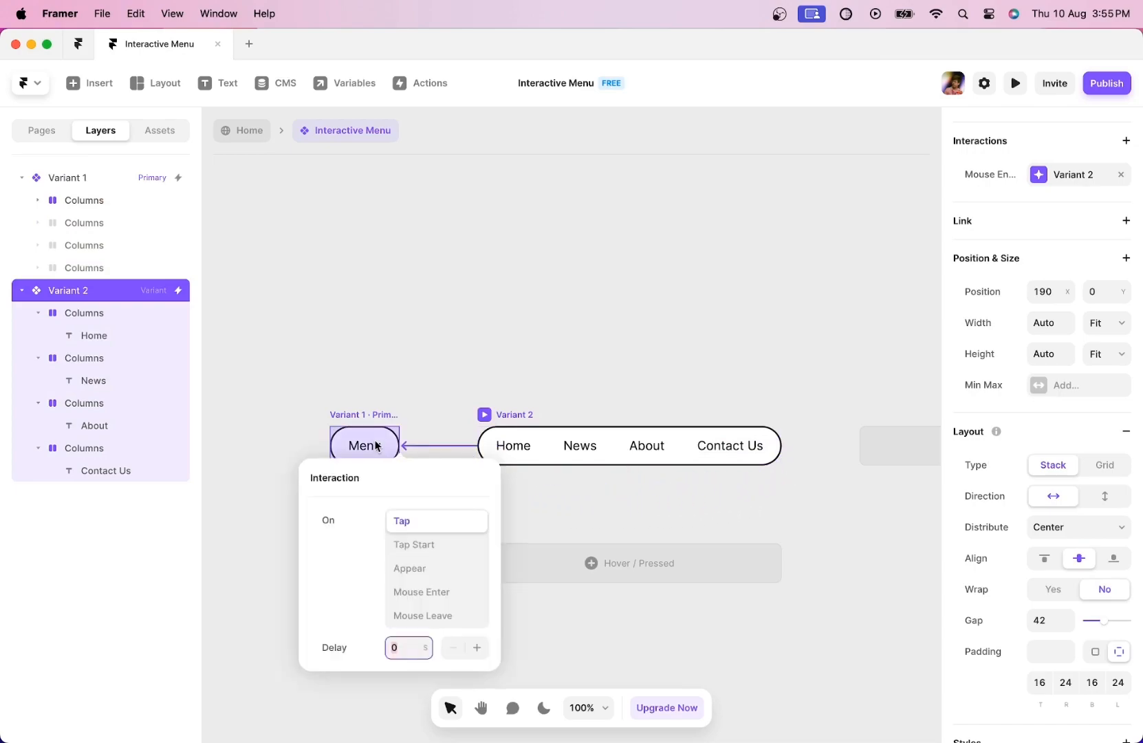
click(421, 615)
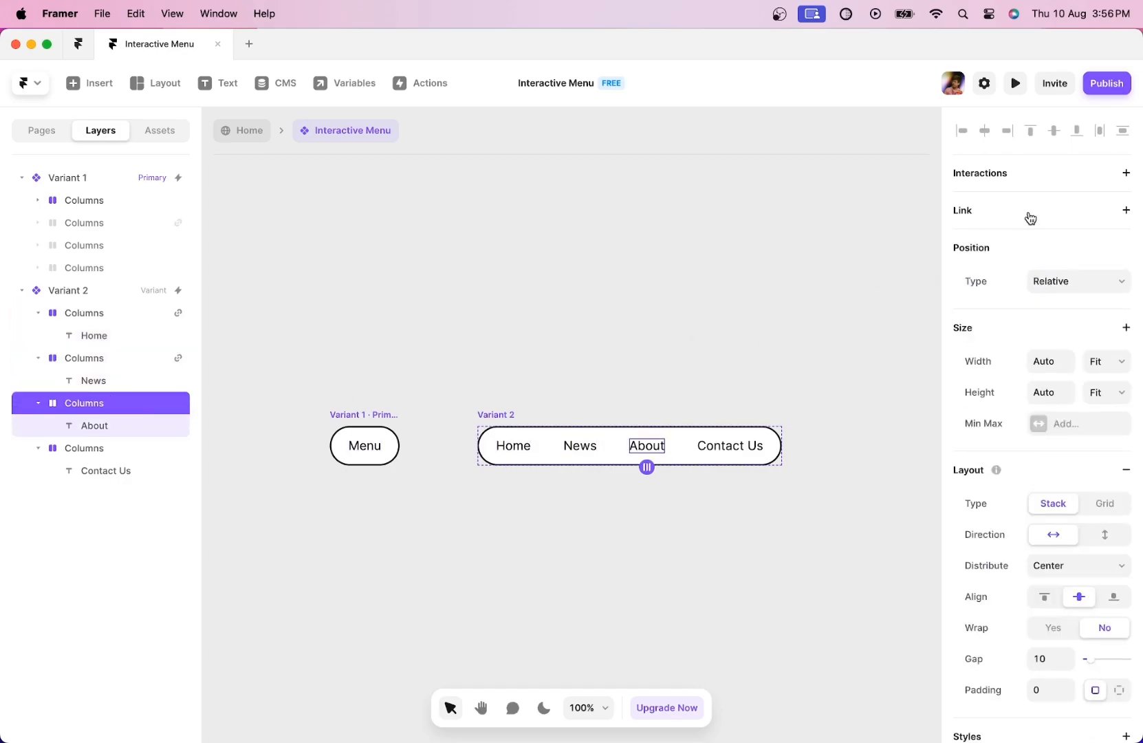
click(1125, 210)
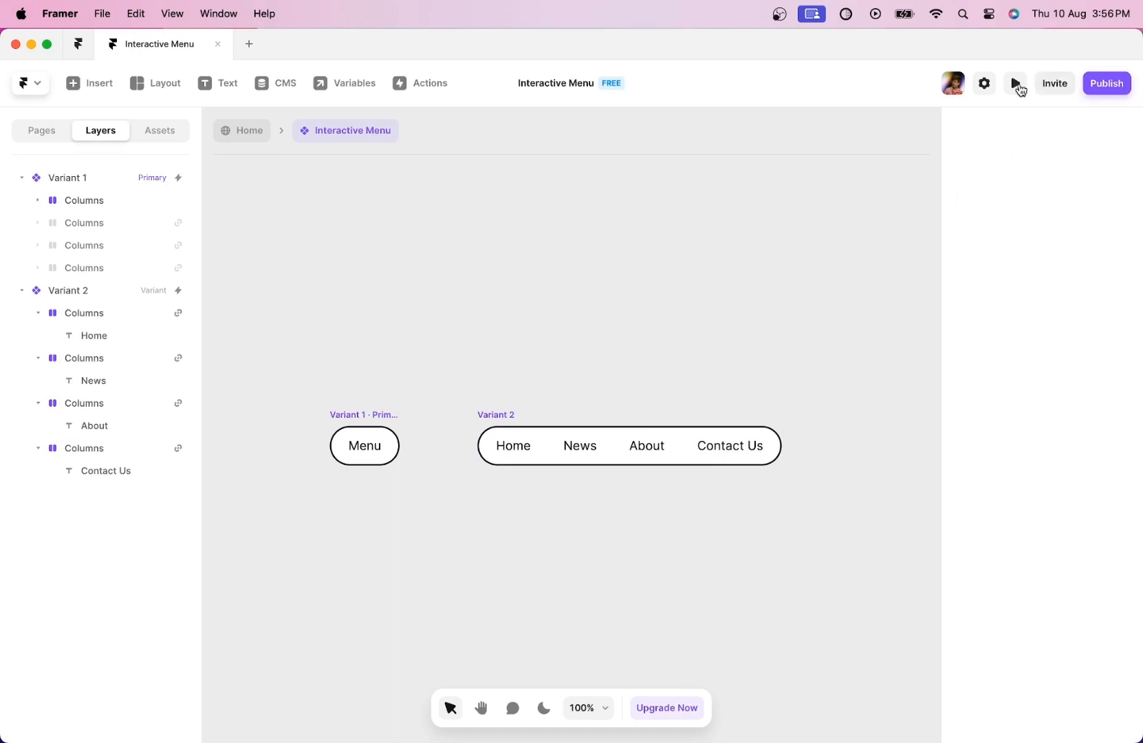
Step: Preview the hover menu component, then return to the canvas
click(1014, 83)
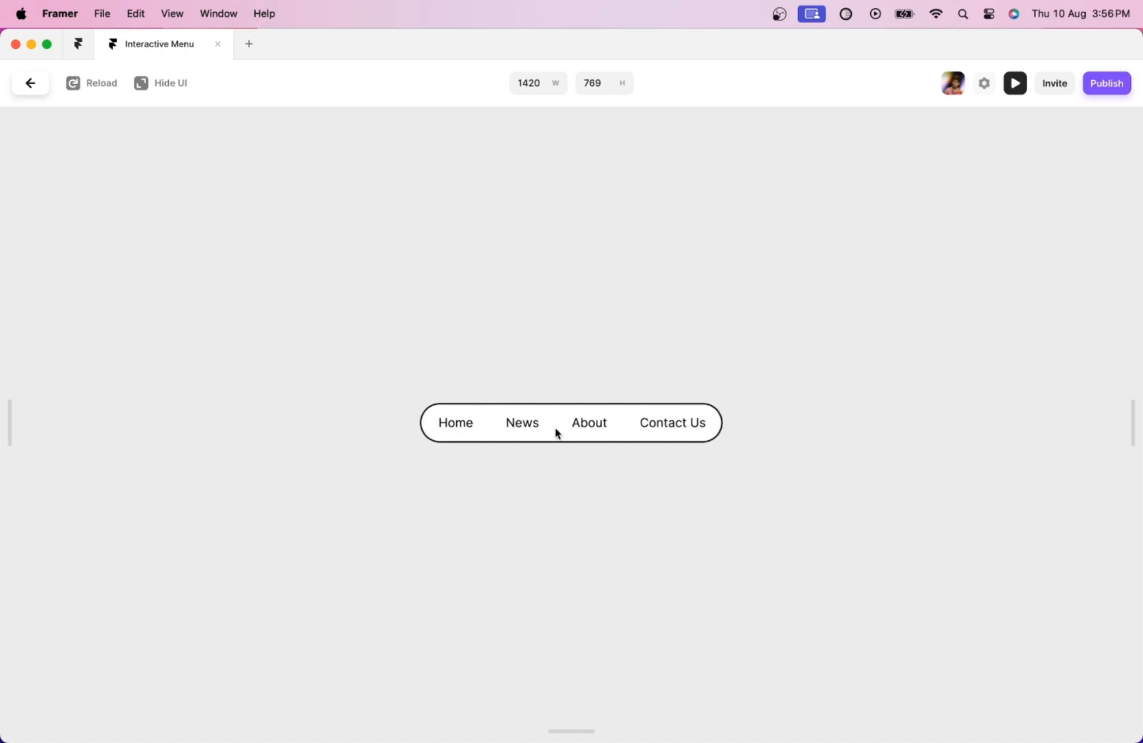
click(31, 83)
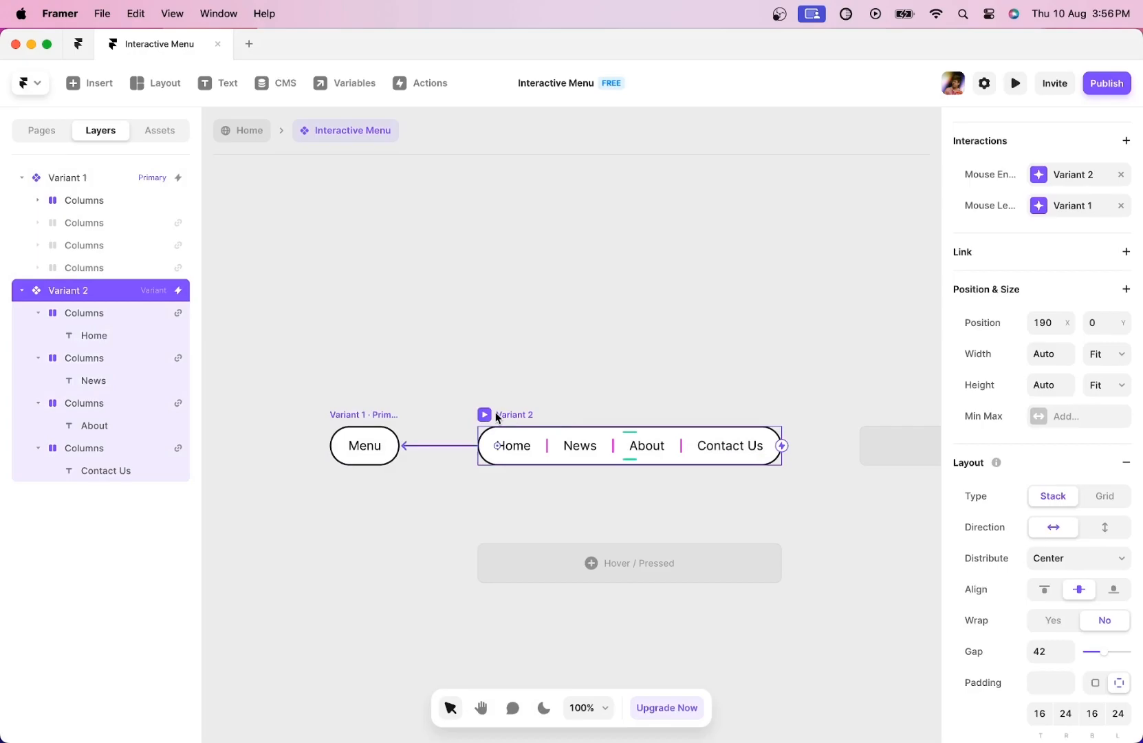
Step: Make Contact Us a black pill with white text in Variant 2
click(729, 446)
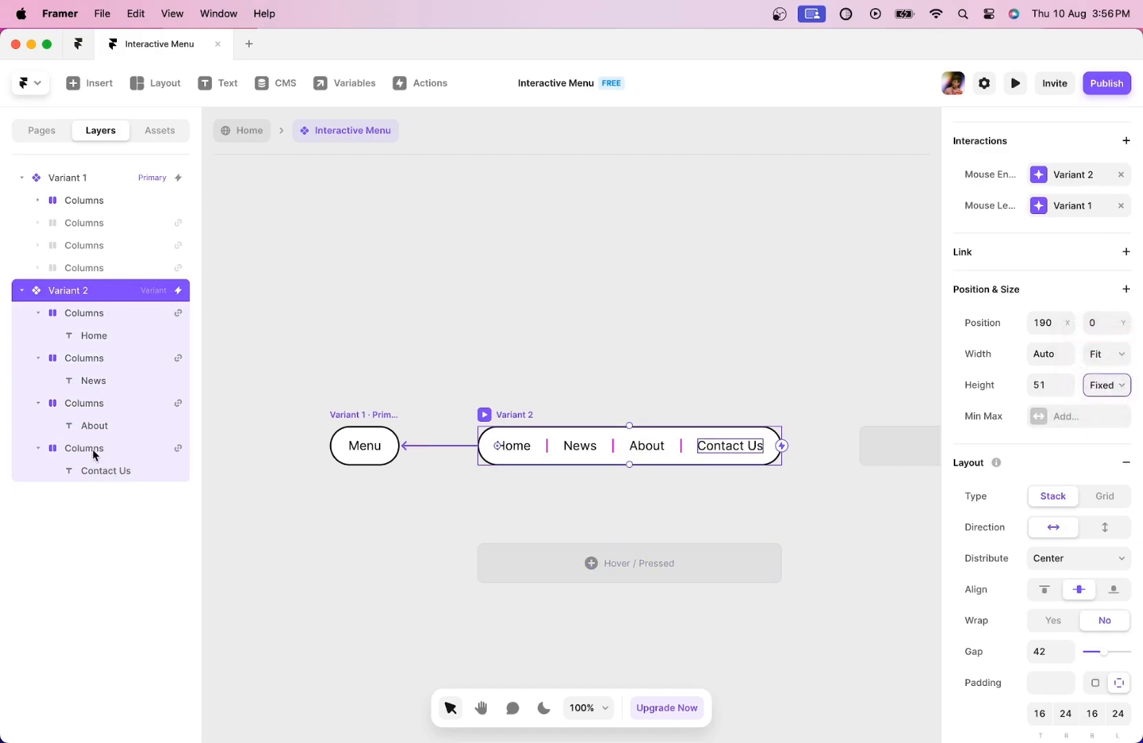
click(84, 447)
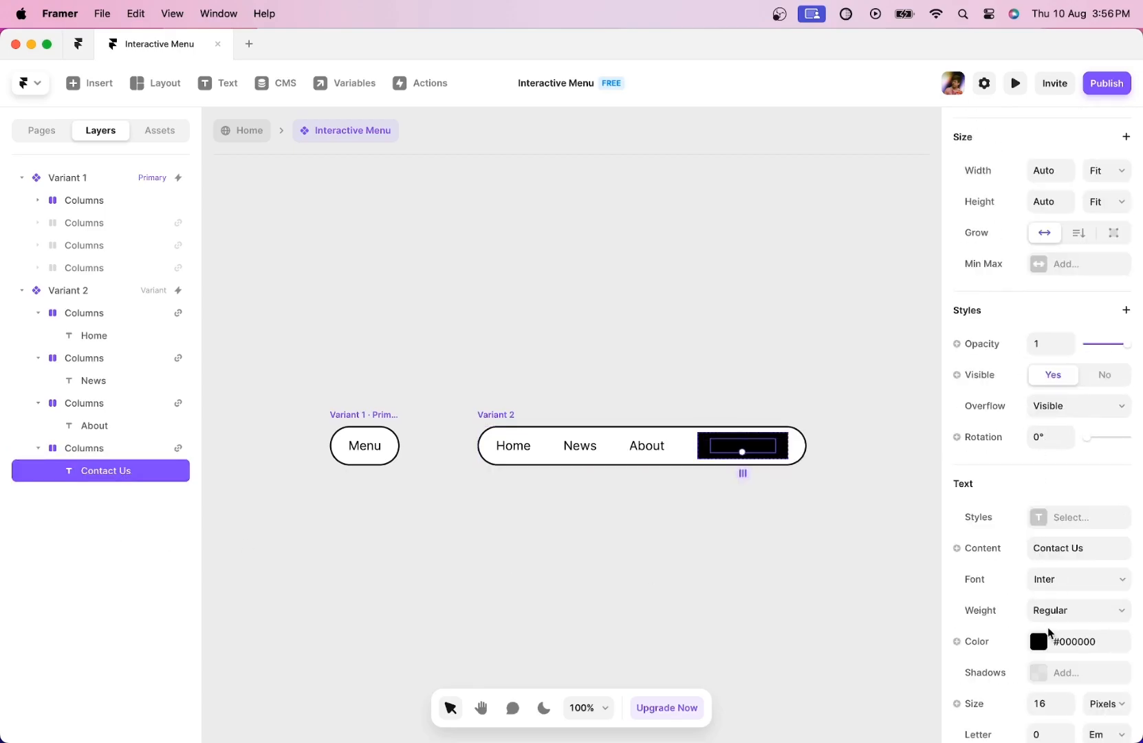
click(1039, 641)
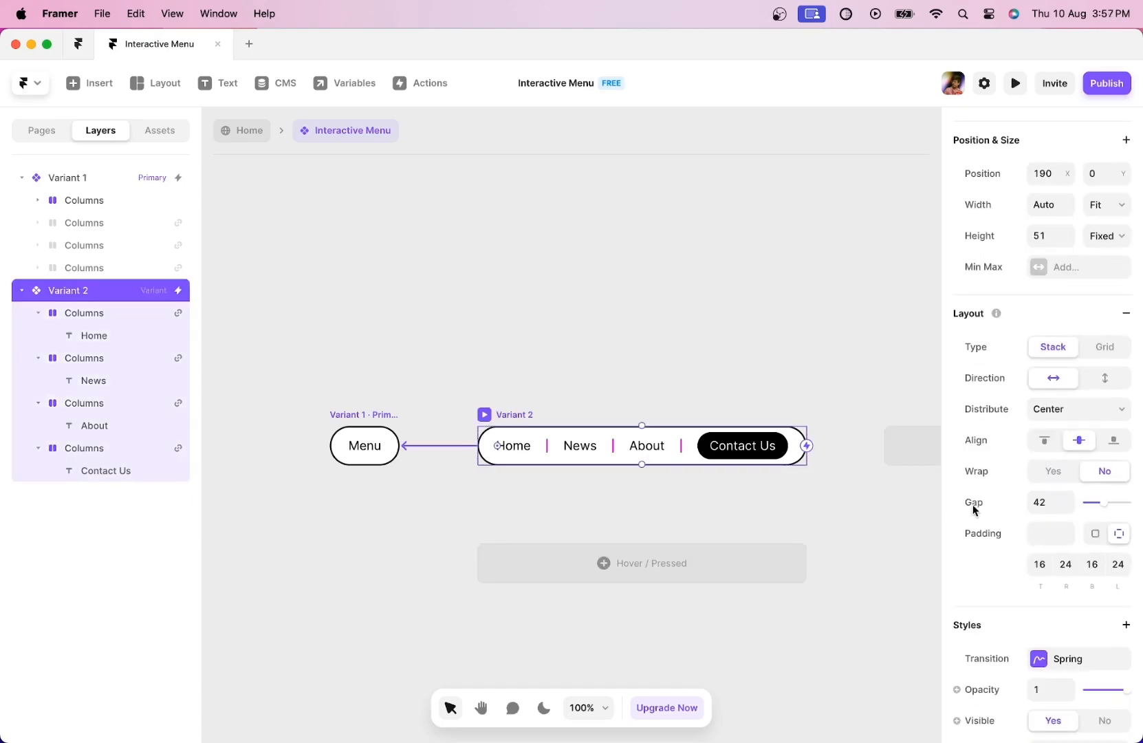
Step: Tighten Variant 2's outer pill padding to 12
scroll(down, 3)
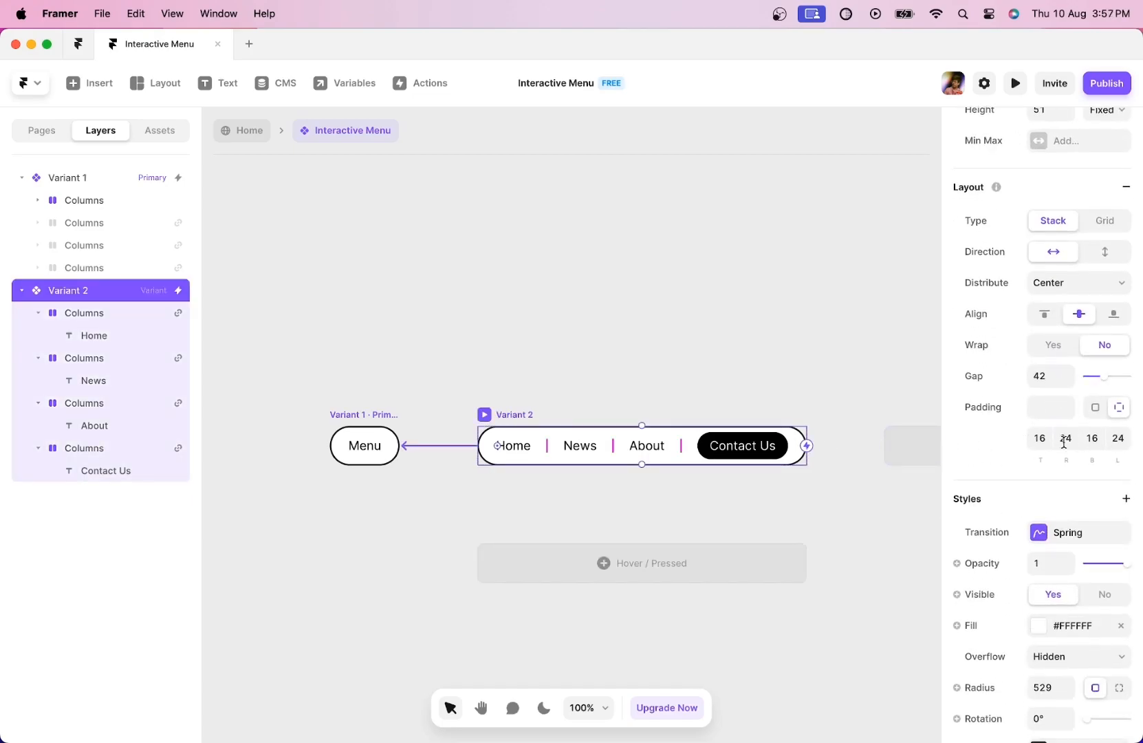
click(1065, 437)
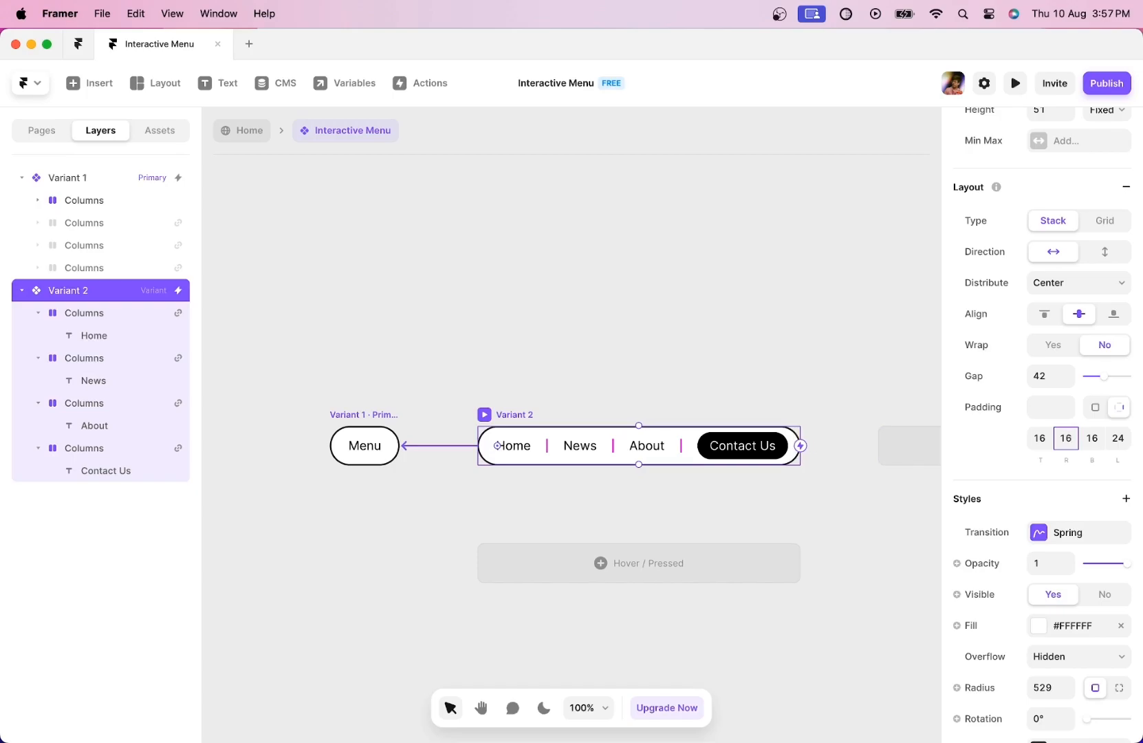
click(848, 523)
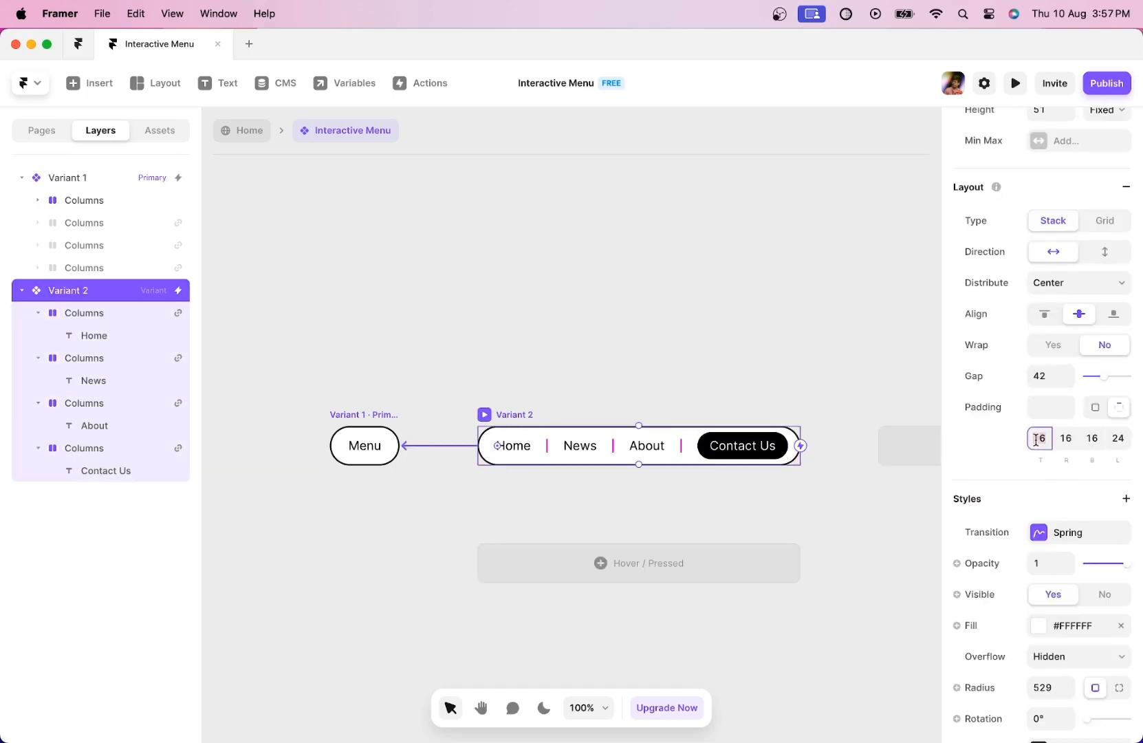
text(12)
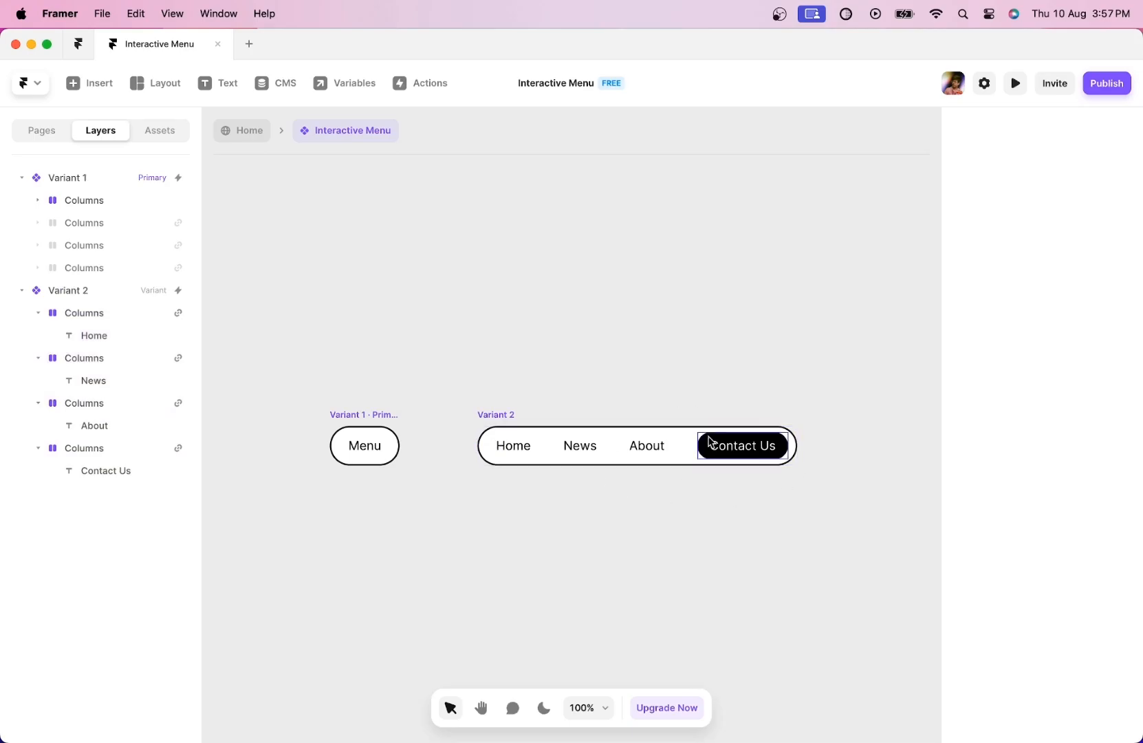
Step: Preview the Home page full-window with the editor UI hidden
click(42, 129)
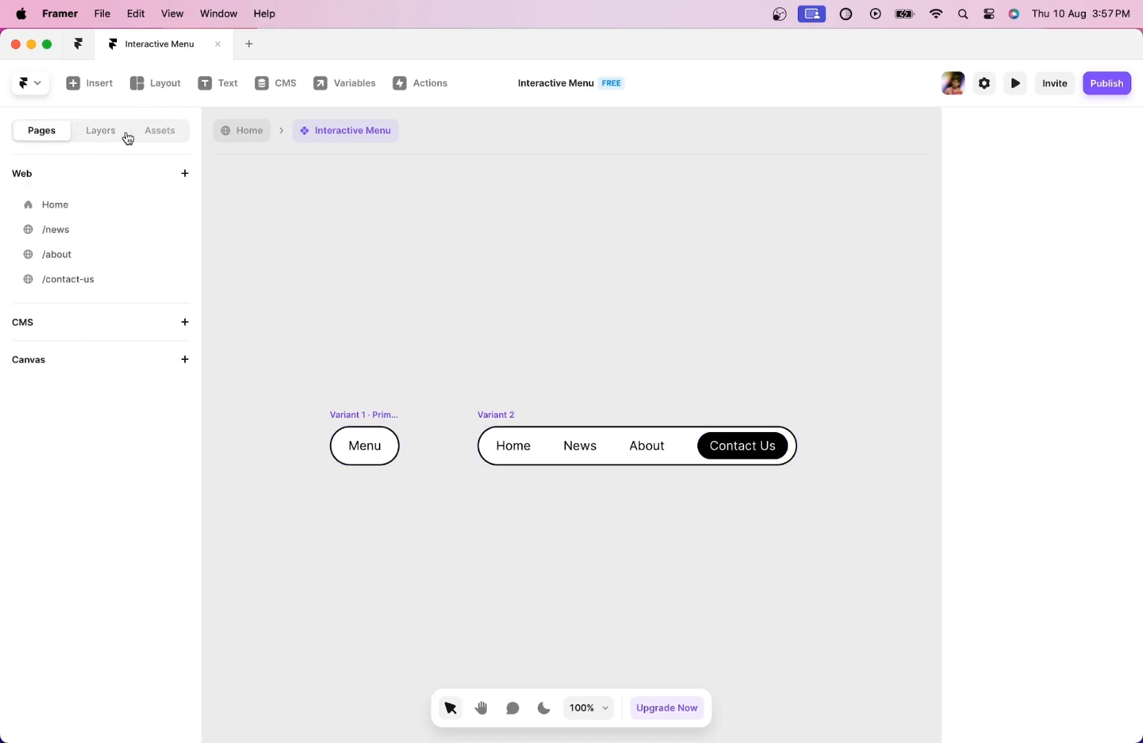
click(1014, 83)
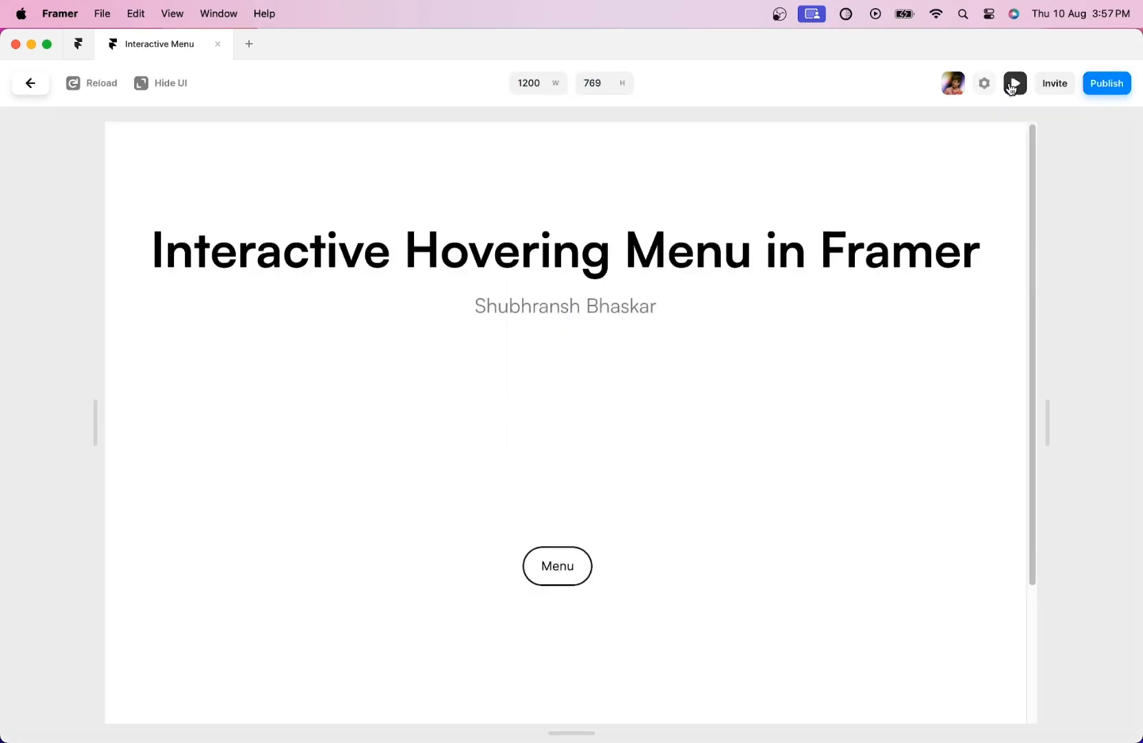
click(162, 83)
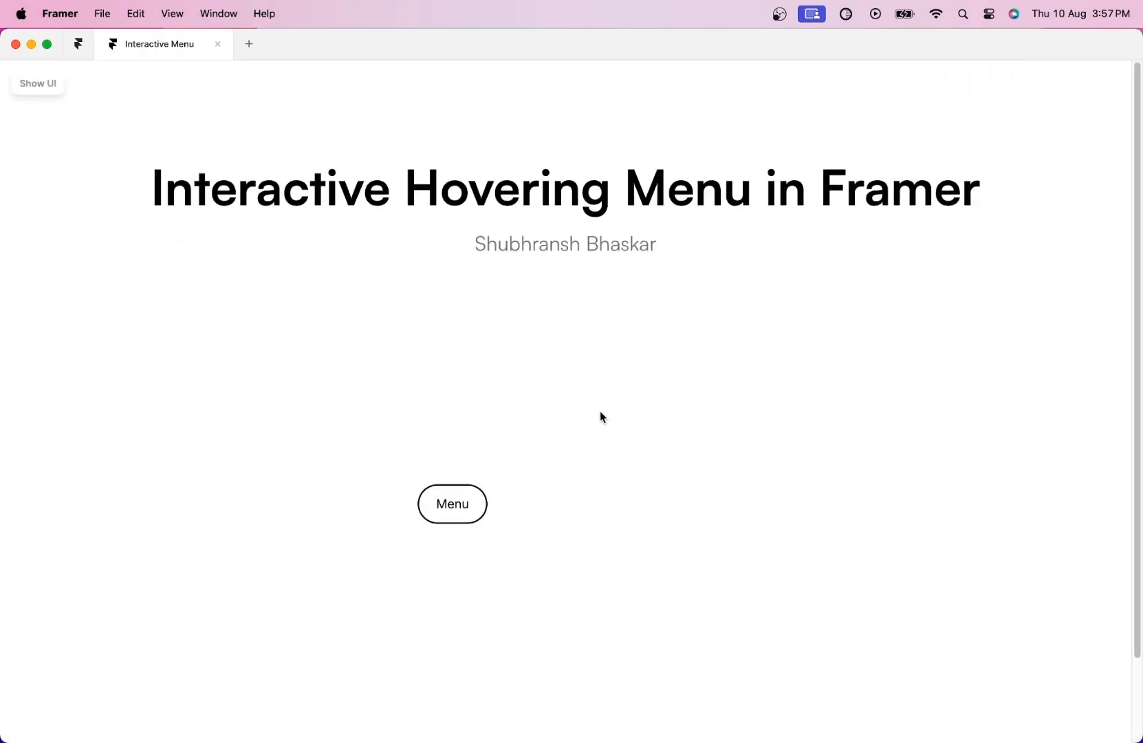